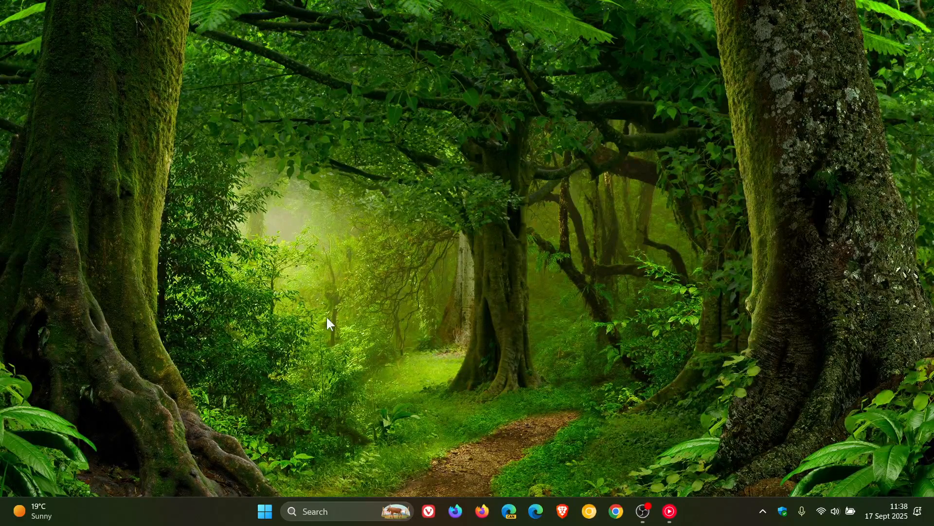
Launch Settings from Start and go to the Windows Update page
click(265, 512)
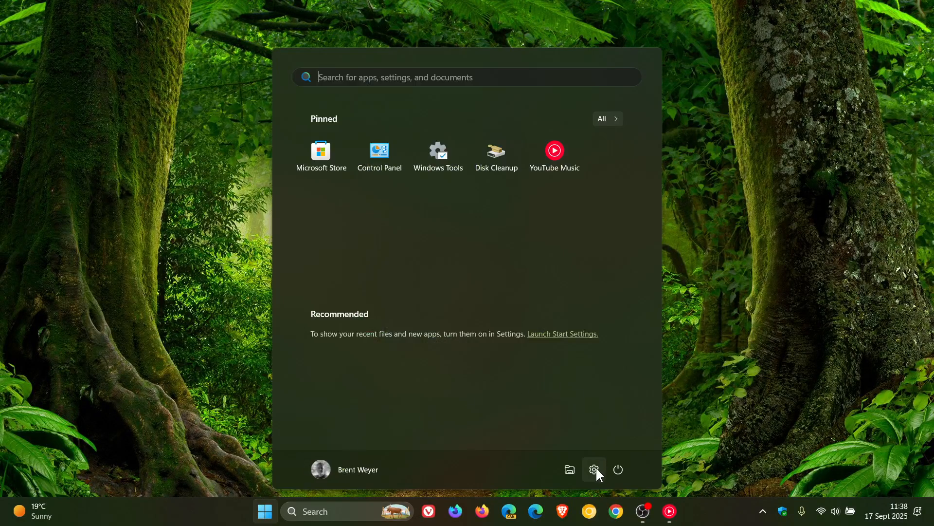
click(593, 469)
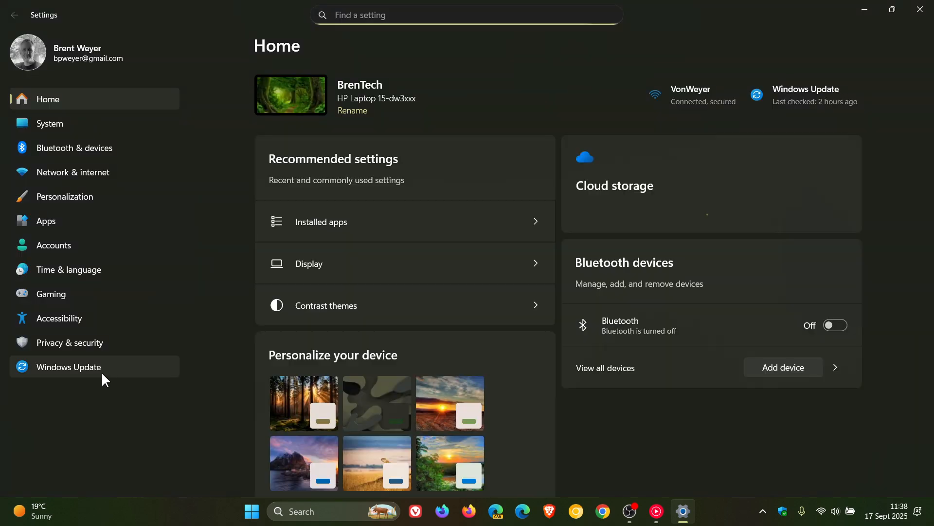
click(68, 367)
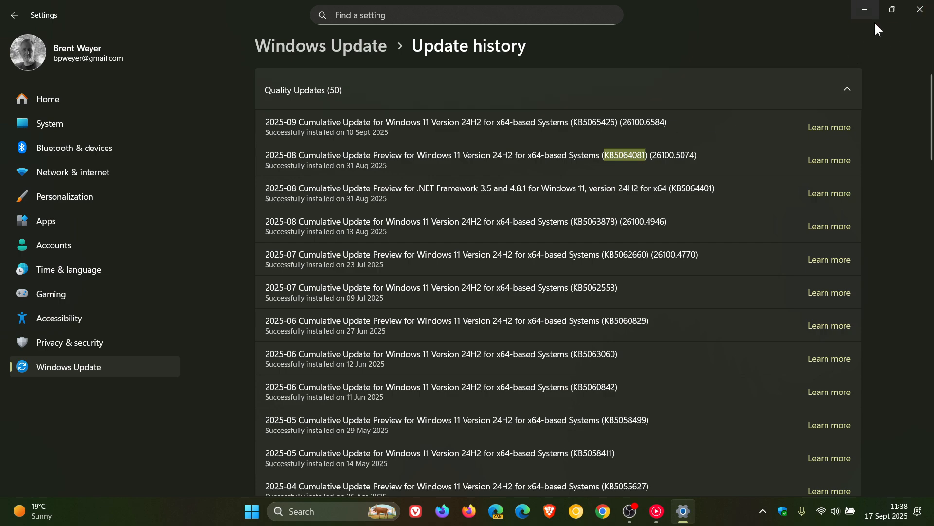
Minimize Settings and show the taskbar calendar with the Vancouver and Sydney clocks
click(863, 9)
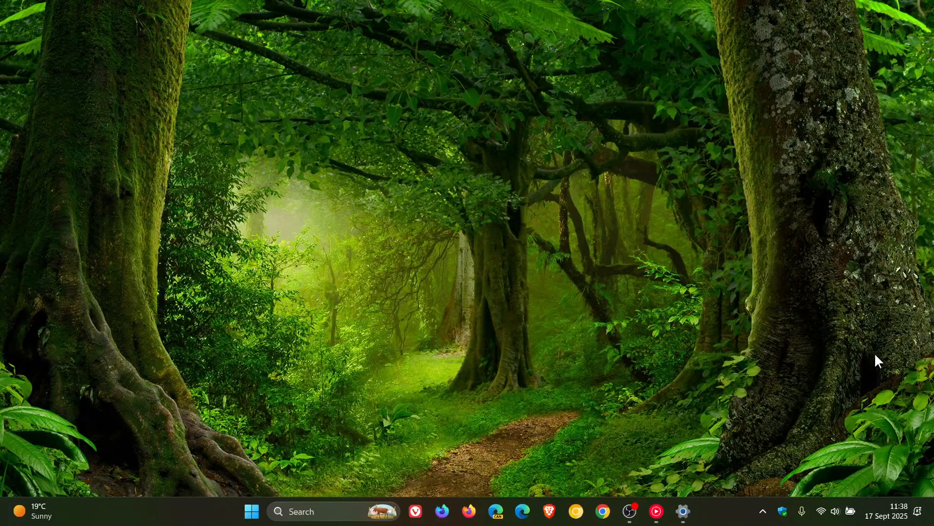
click(888, 516)
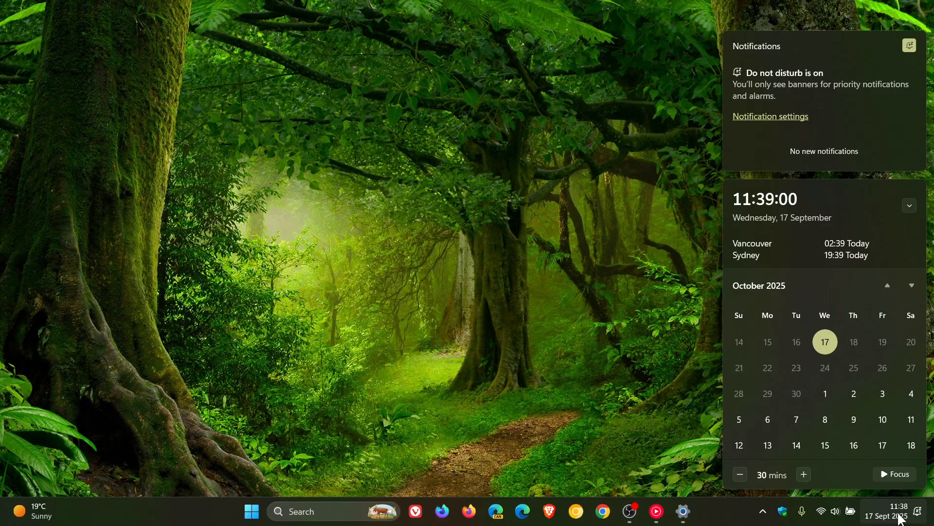
mouse_move(771, 187)
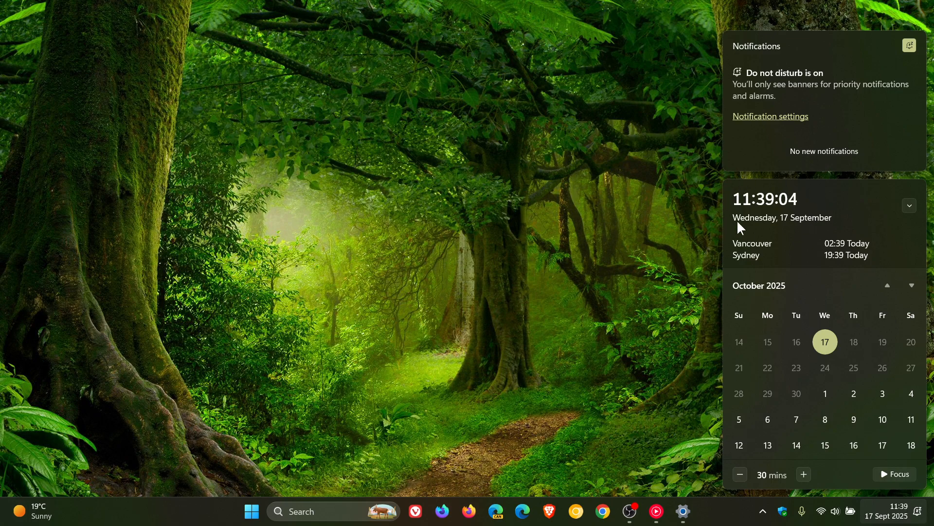
mouse_move(811, 231)
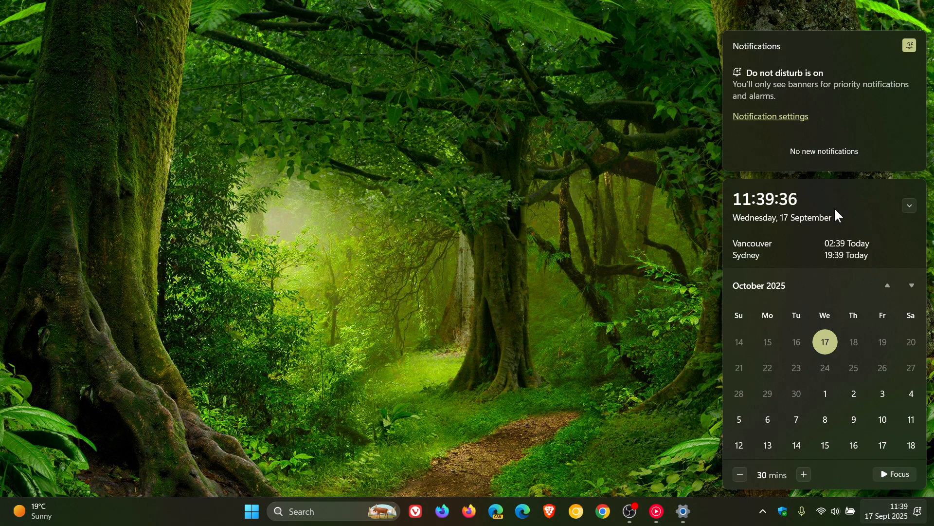
Dismiss the Notification Center flyout, leaving the desktop clear
click(595, 320)
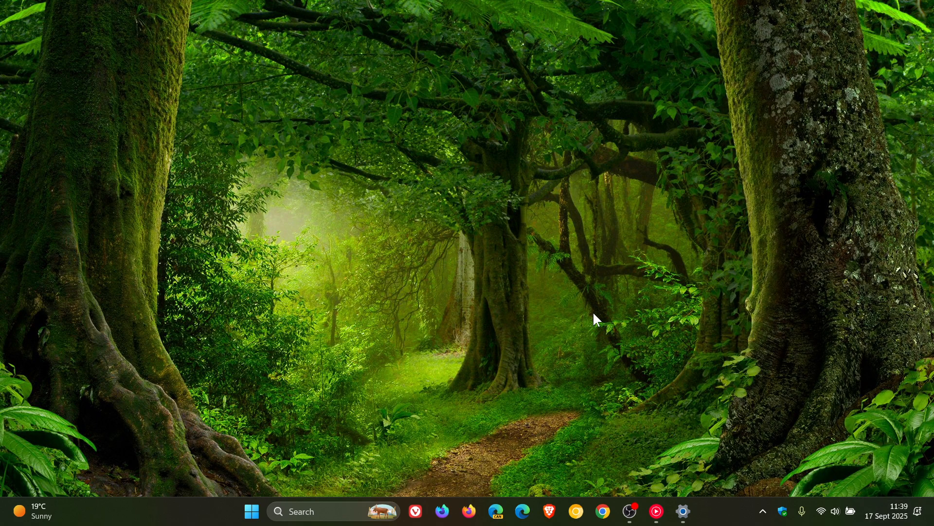
mouse_move(685, 268)
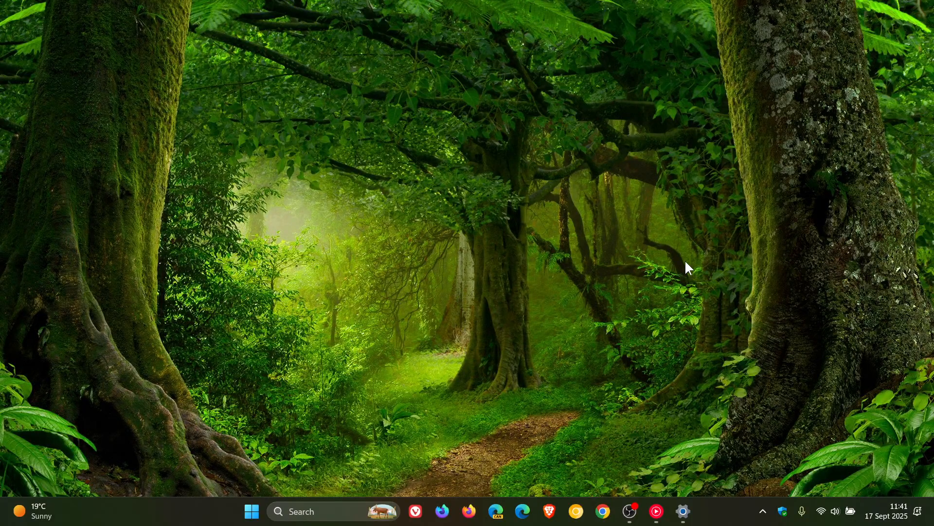
mouse_move(702, 276)
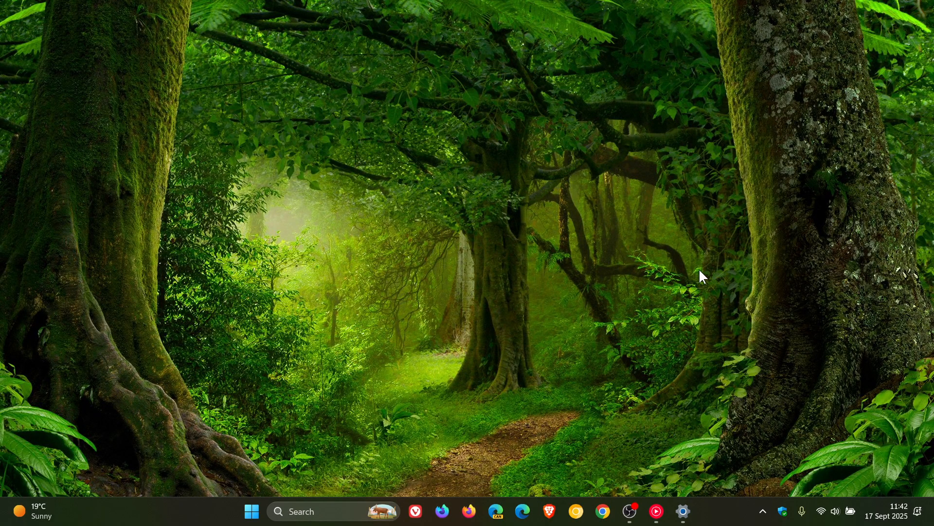
Restore Settings from the taskbar and switch to the System page
click(682, 511)
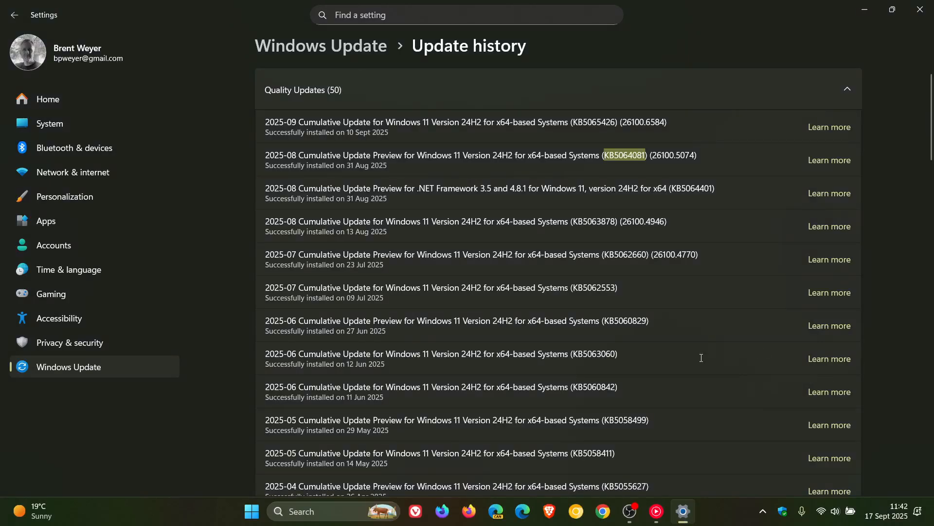
mouse_move(49, 123)
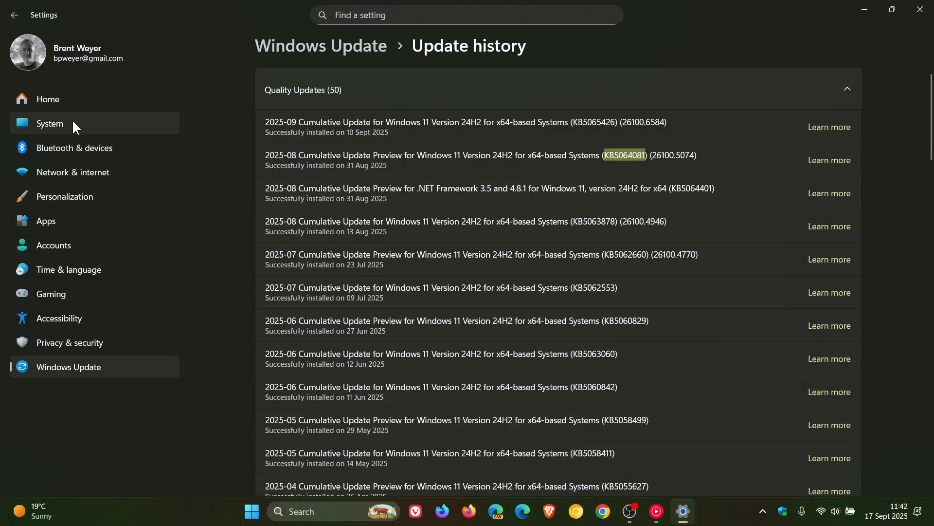
click(50, 124)
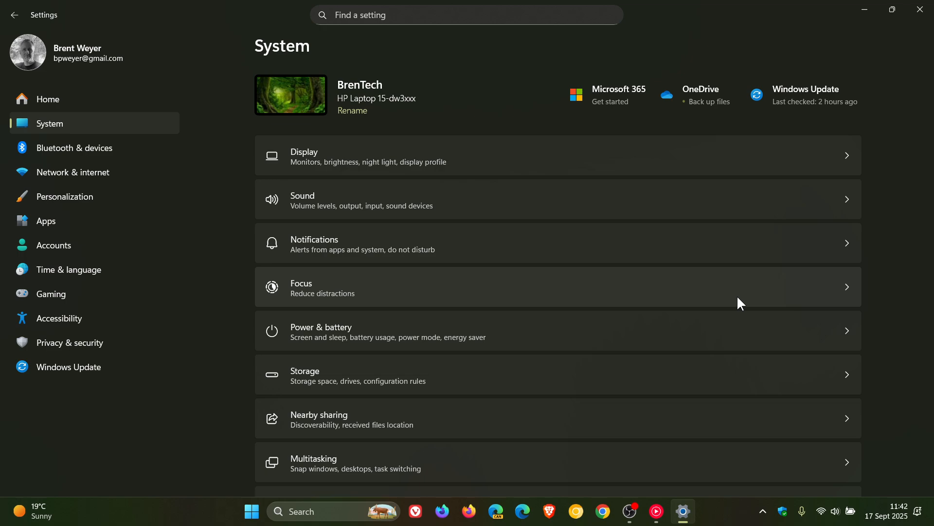
mouse_move(305, 429)
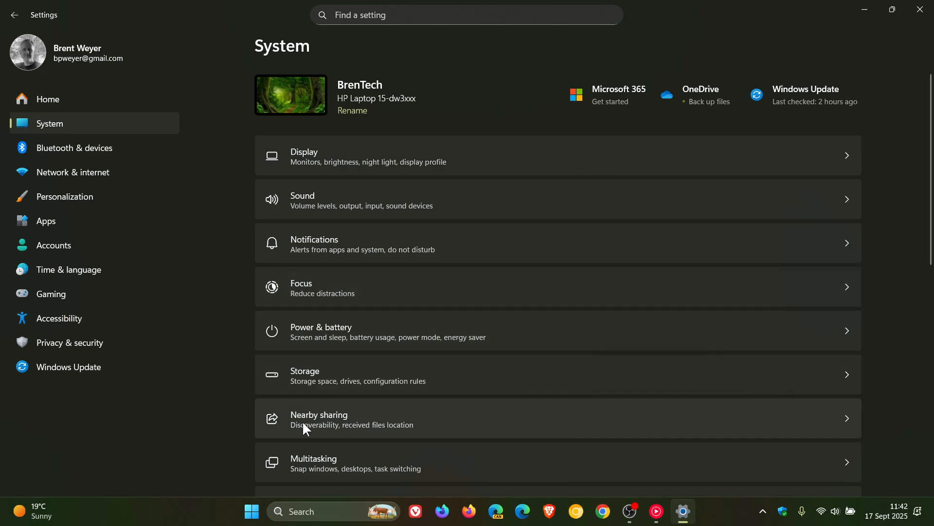
mouse_move(92, 269)
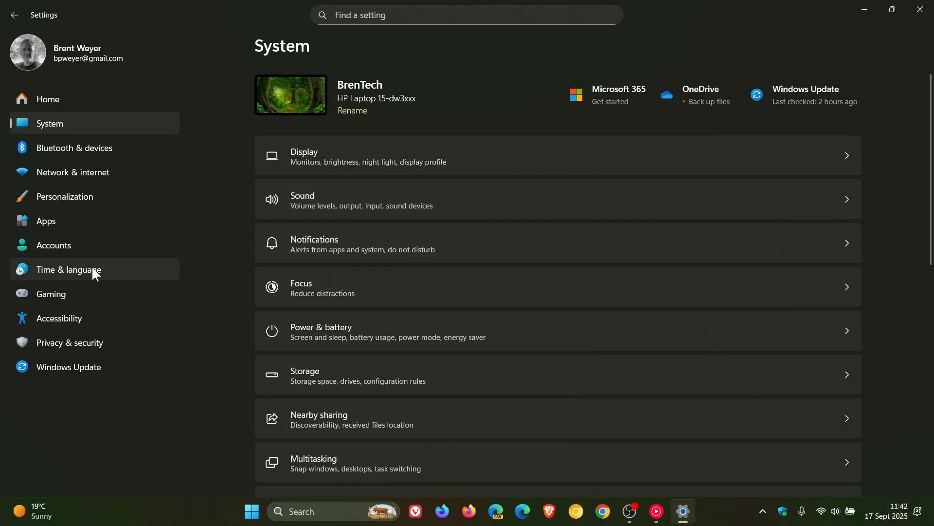
click(68, 269)
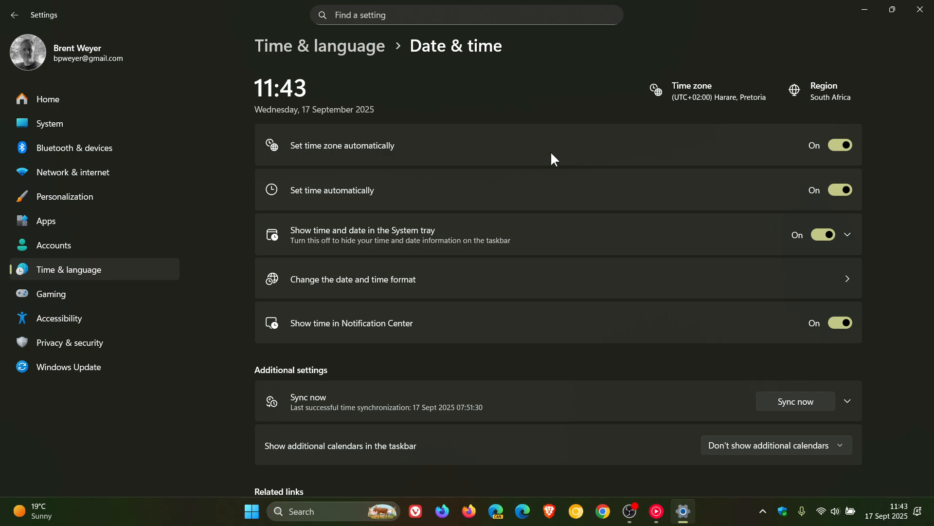
mouse_move(588, 355)
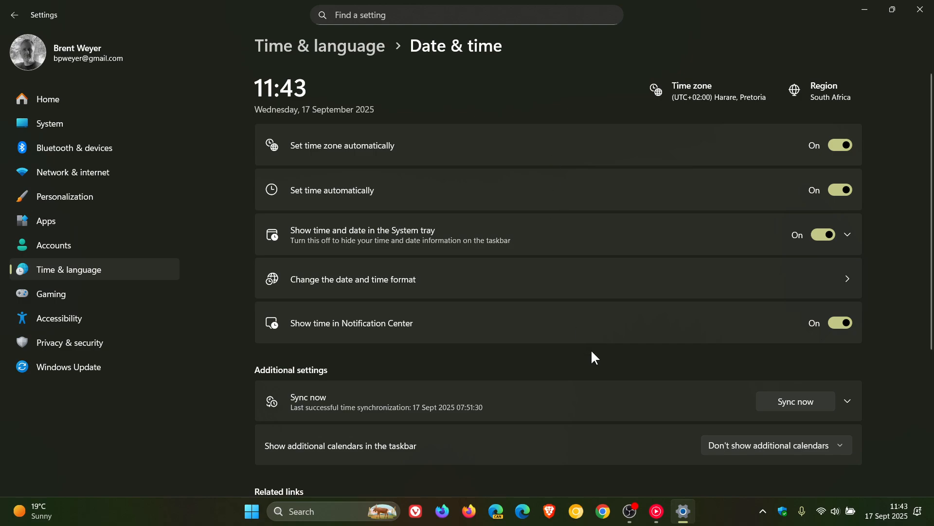
mouse_move(415, 317)
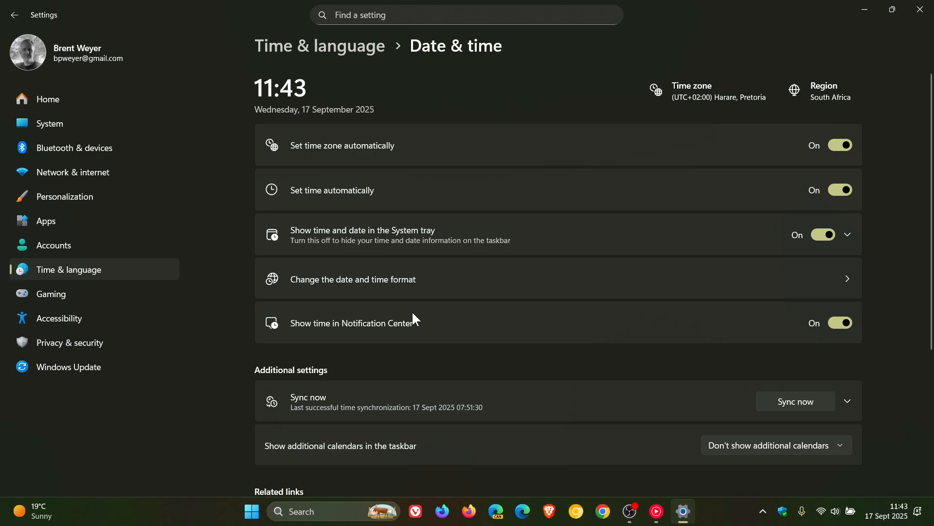
mouse_move(337, 348)
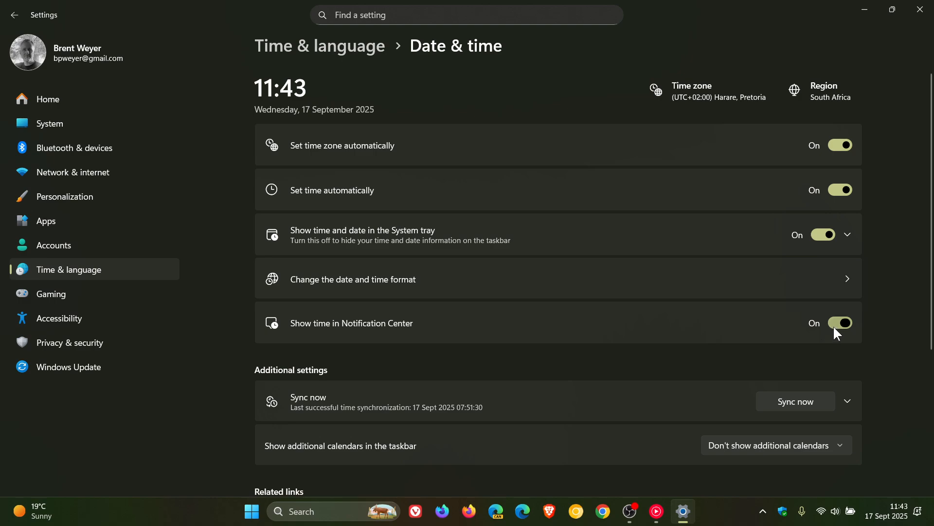
click(888, 515)
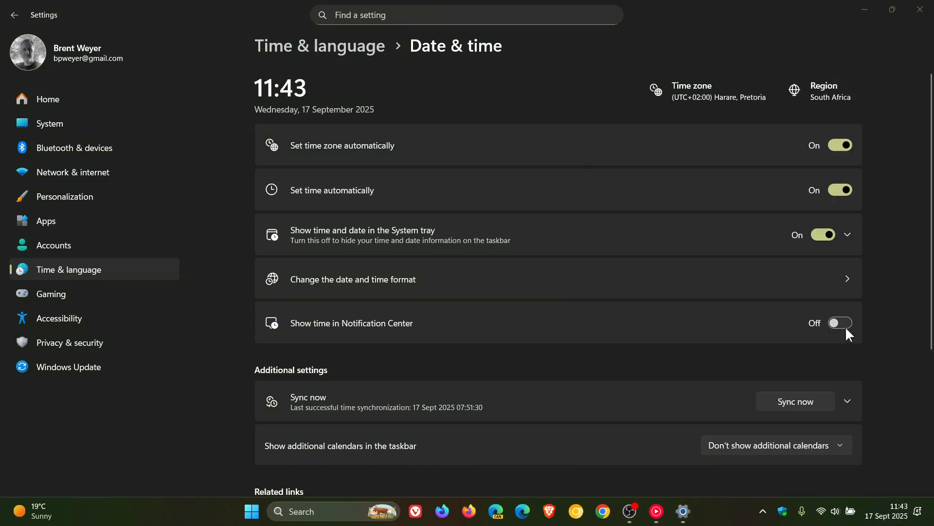
click(885, 515)
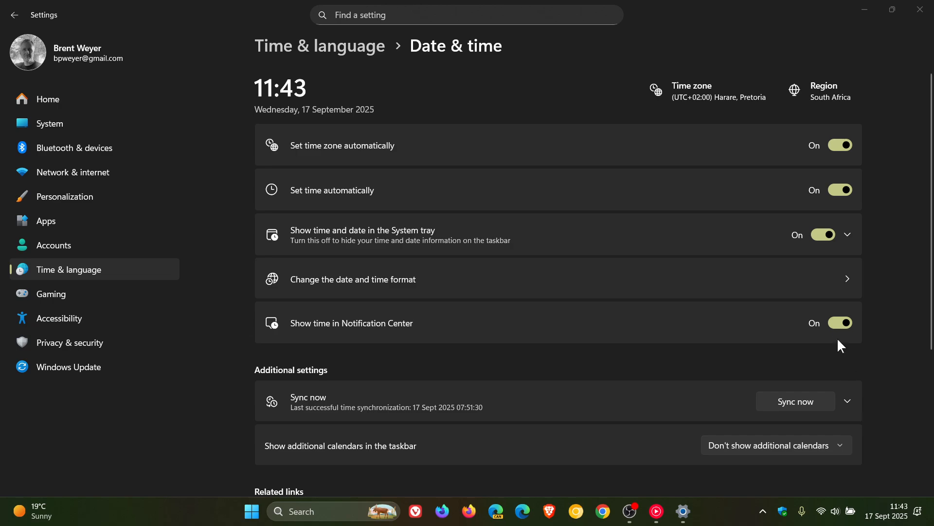
mouse_move(841, 322)
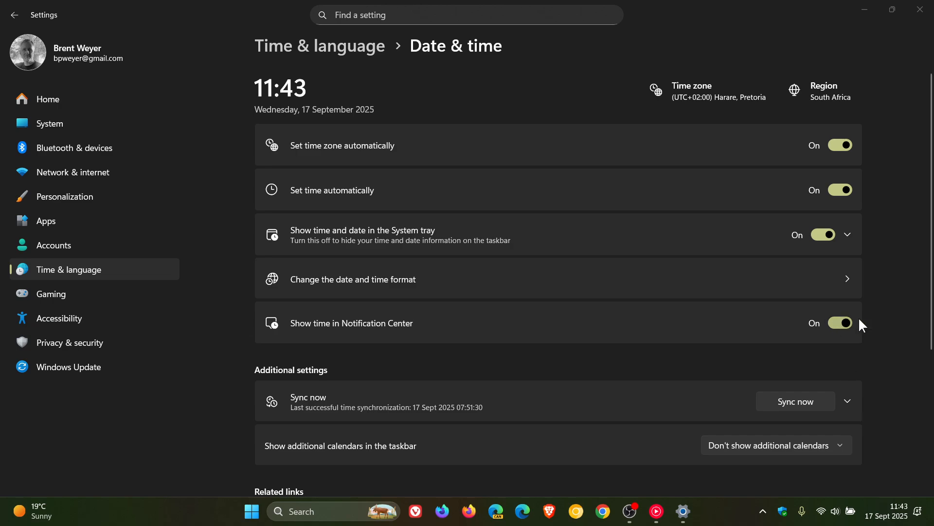
click(885, 515)
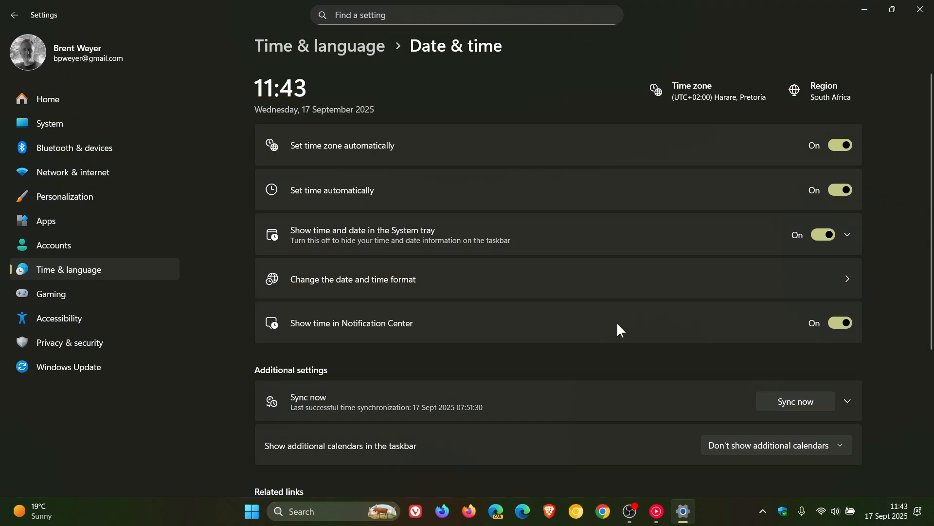
mouse_move(585, 346)
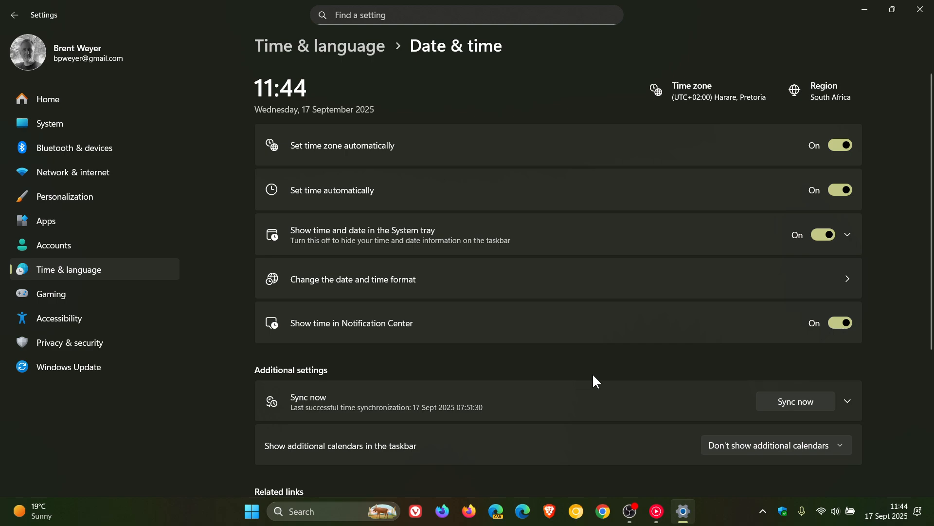
mouse_move(615, 275)
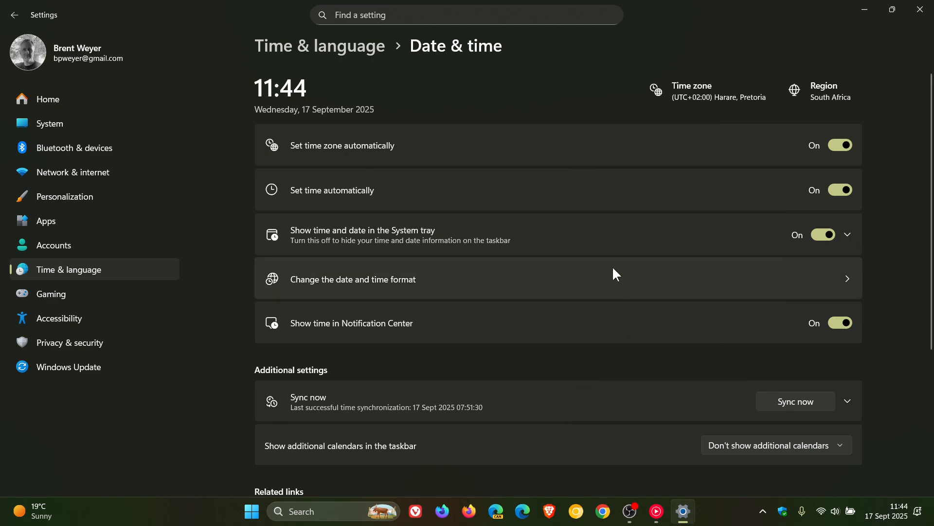
mouse_move(587, 238)
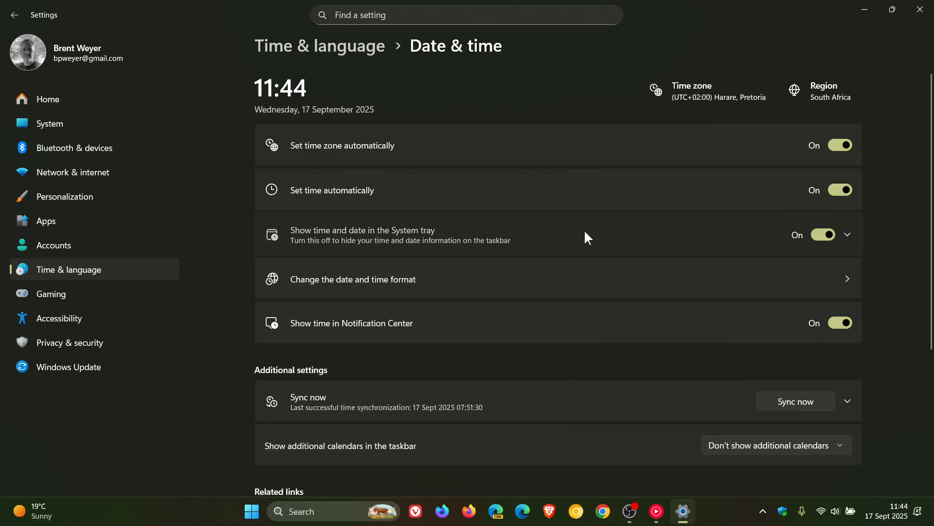
Review the Vancouver additional clock unchanged, then check both clocks in Notification Center
click(846, 235)
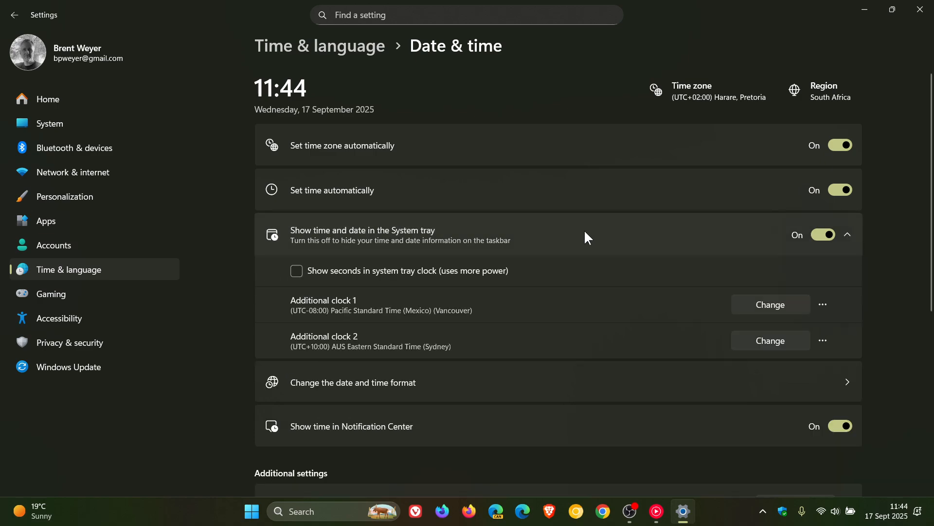
mouse_move(387, 297)
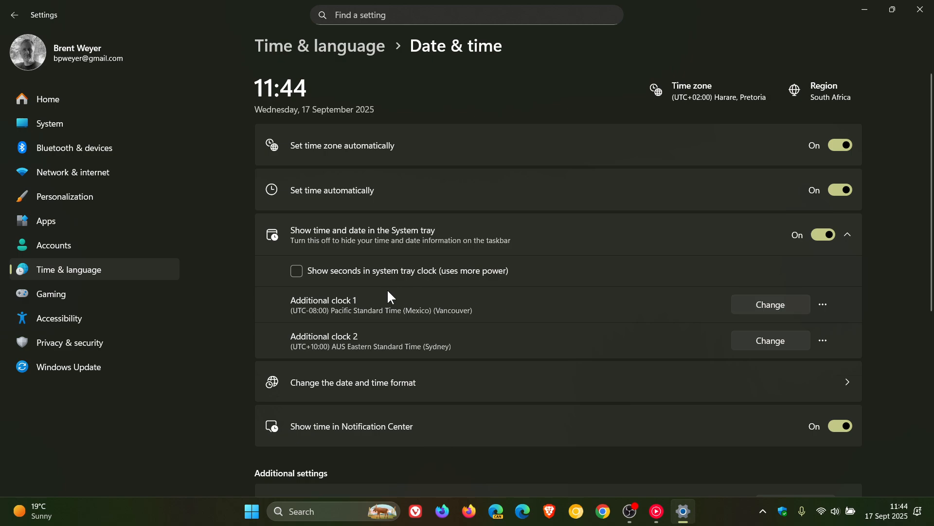
mouse_move(368, 350)
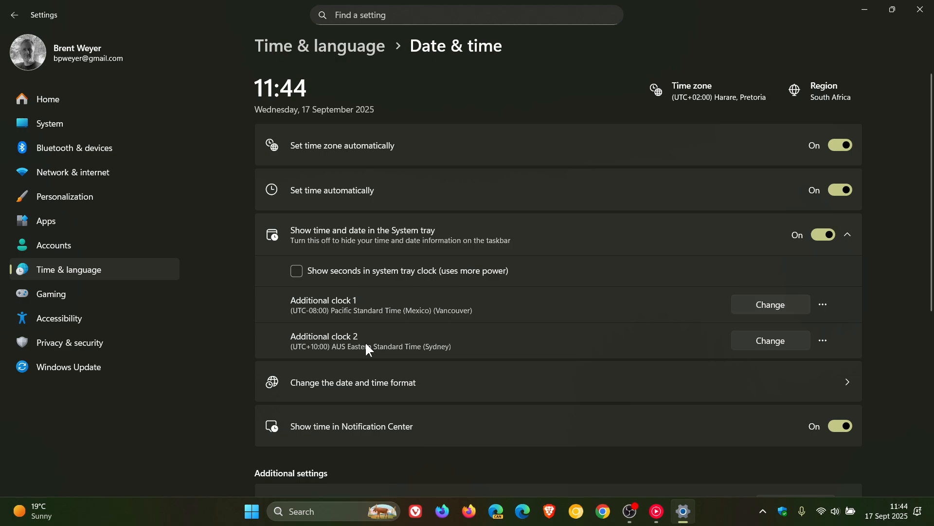
click(769, 305)
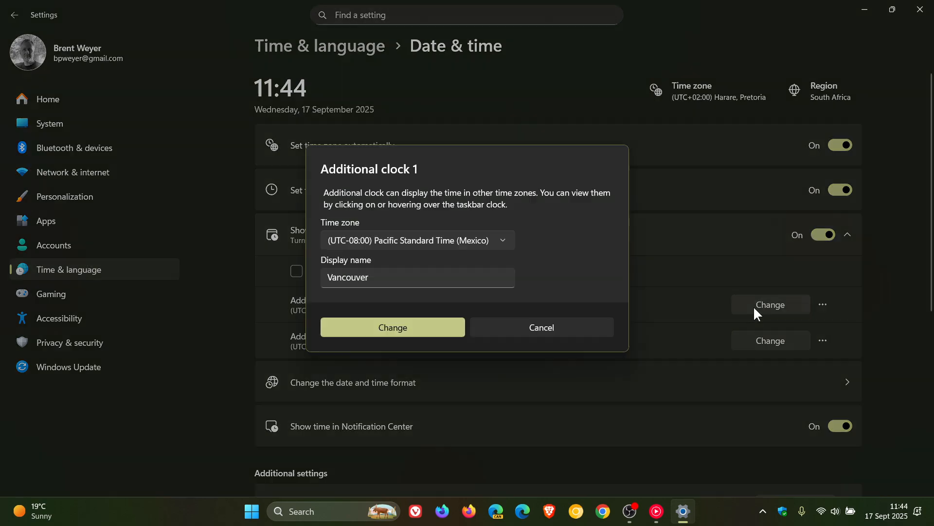
mouse_move(533, 198)
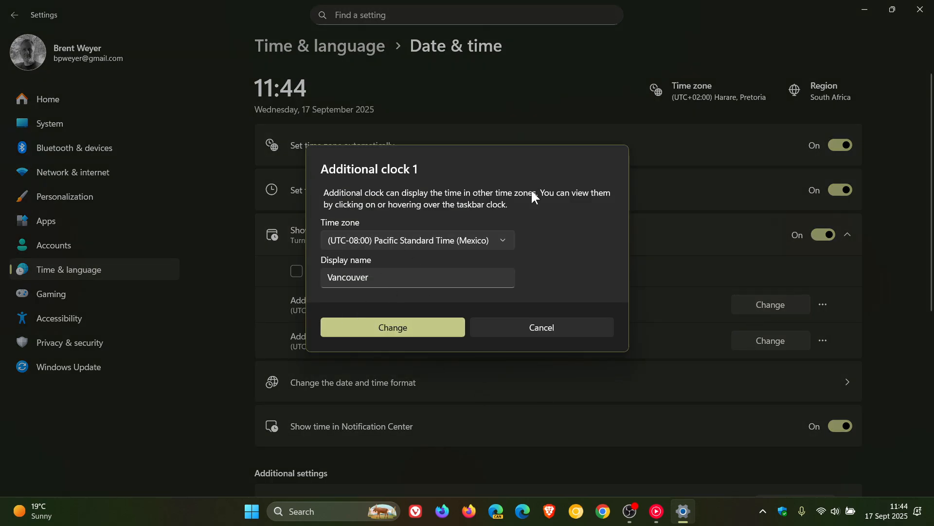
mouse_move(561, 253)
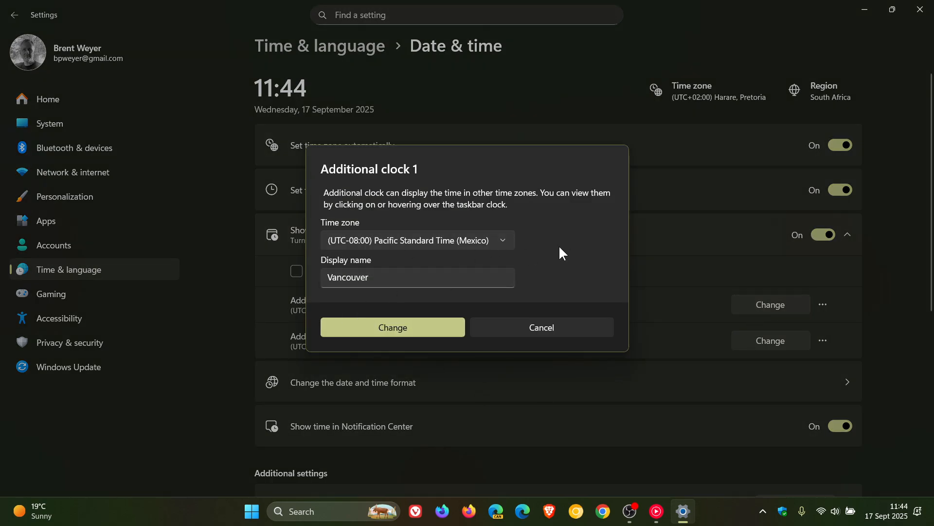
mouse_move(517, 301)
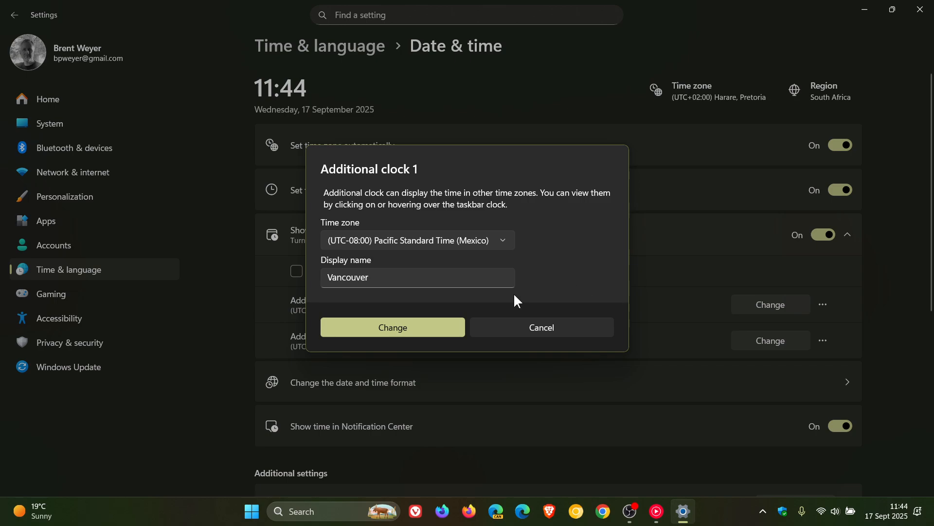
mouse_move(536, 288)
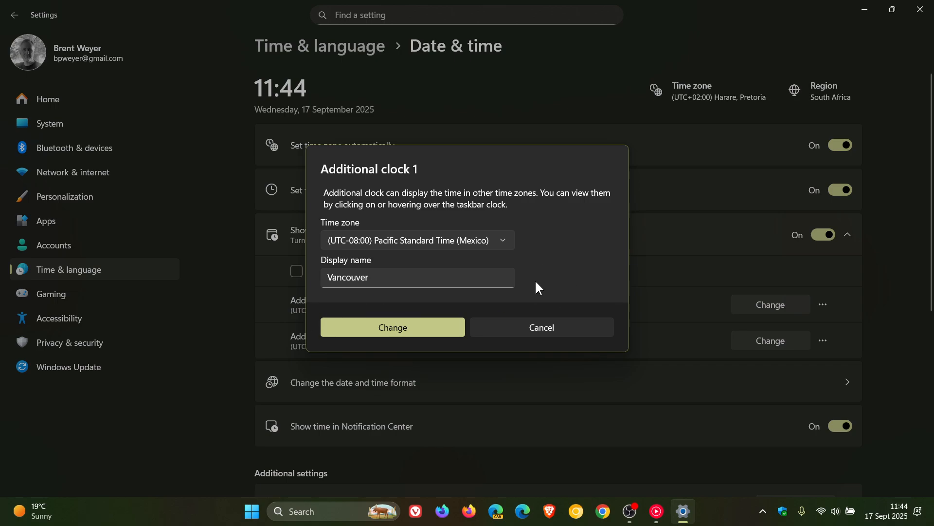
click(393, 327)
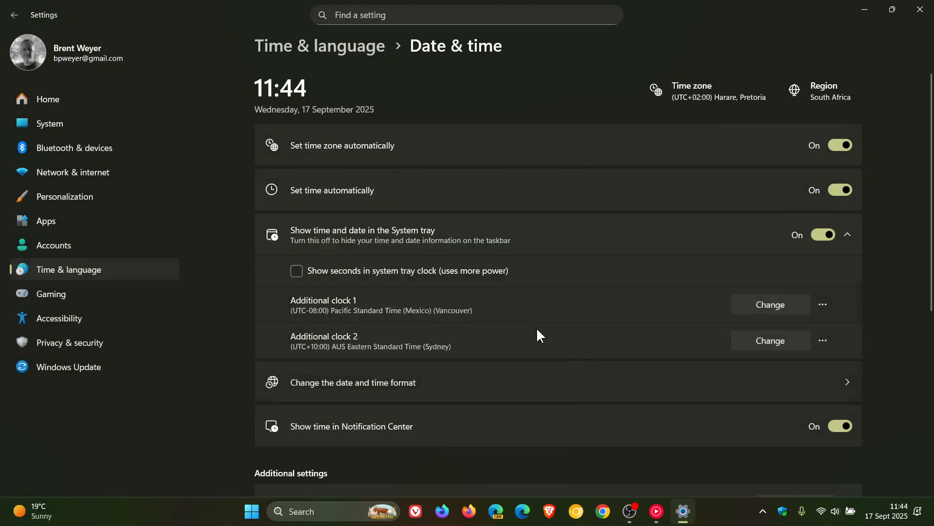
click(886, 515)
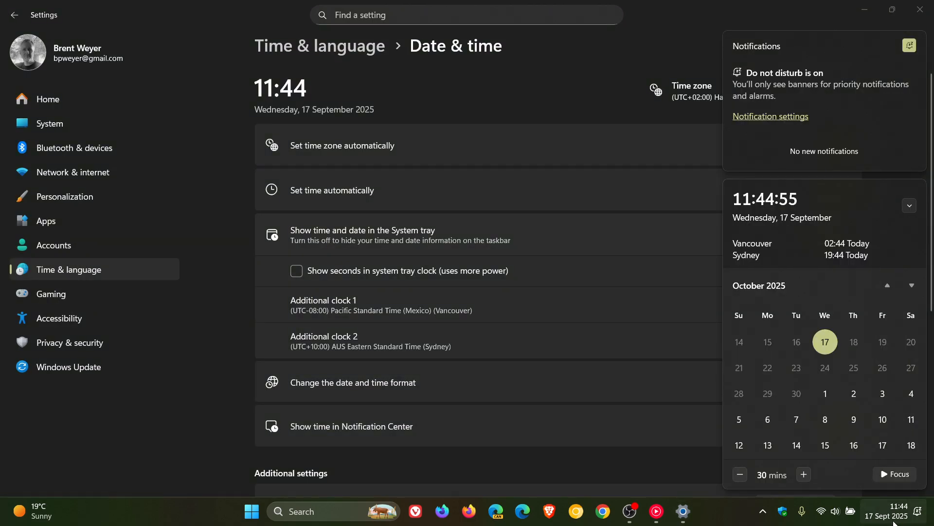
mouse_move(814, 263)
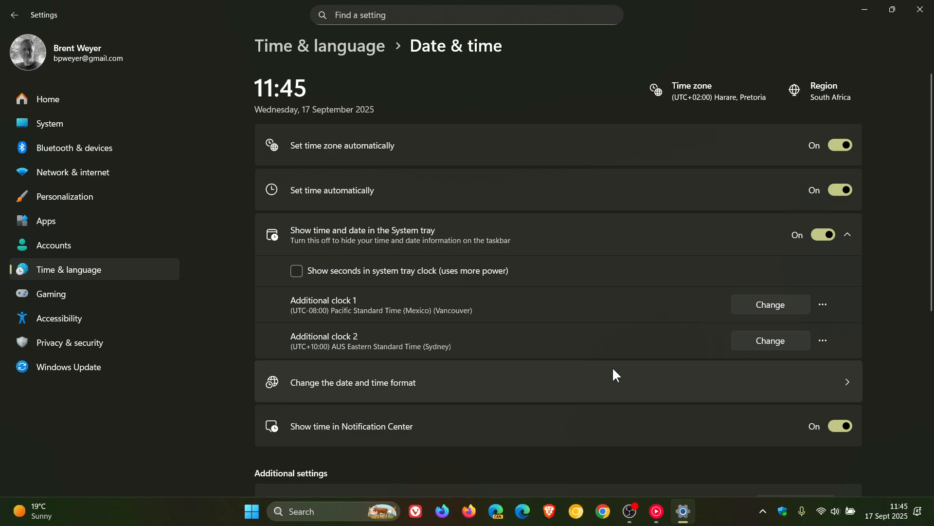
mouse_move(542, 177)
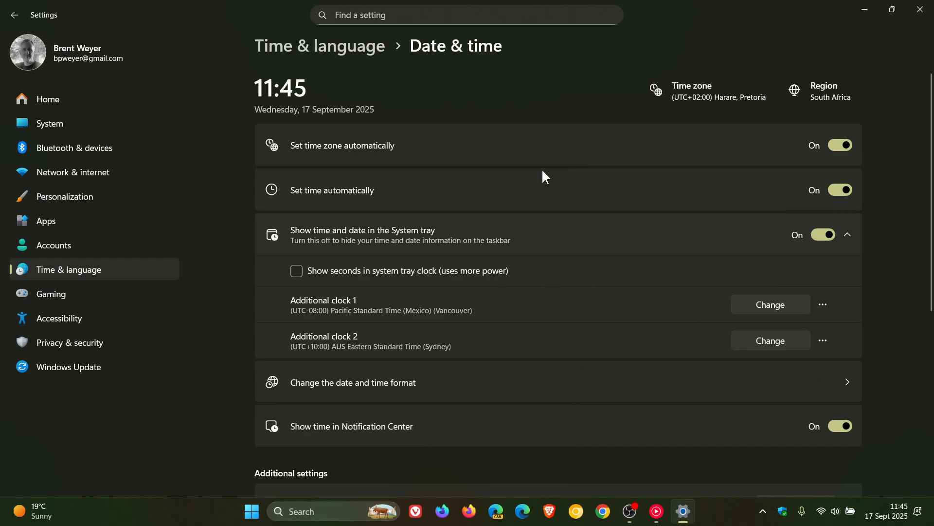
mouse_move(652, 328)
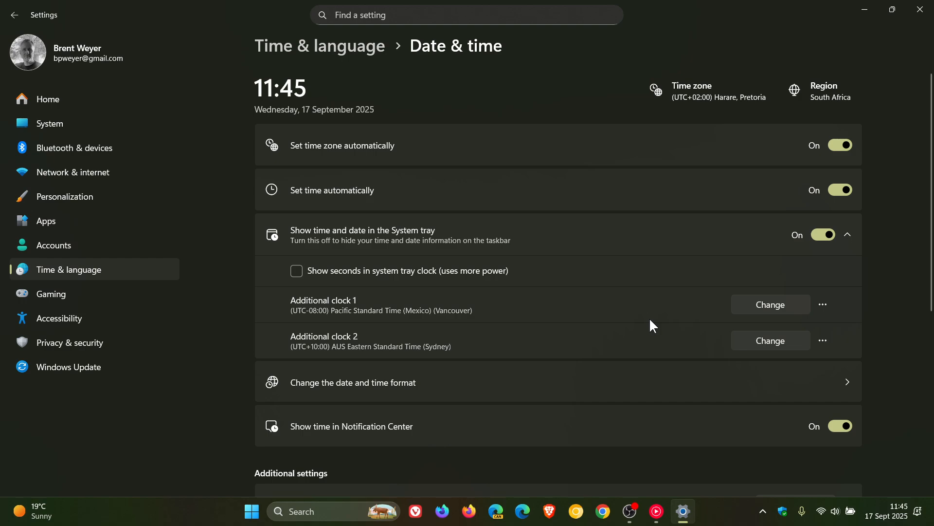
Keep time.windows.com as the time server and resync, then collapse the sync details
click(845, 235)
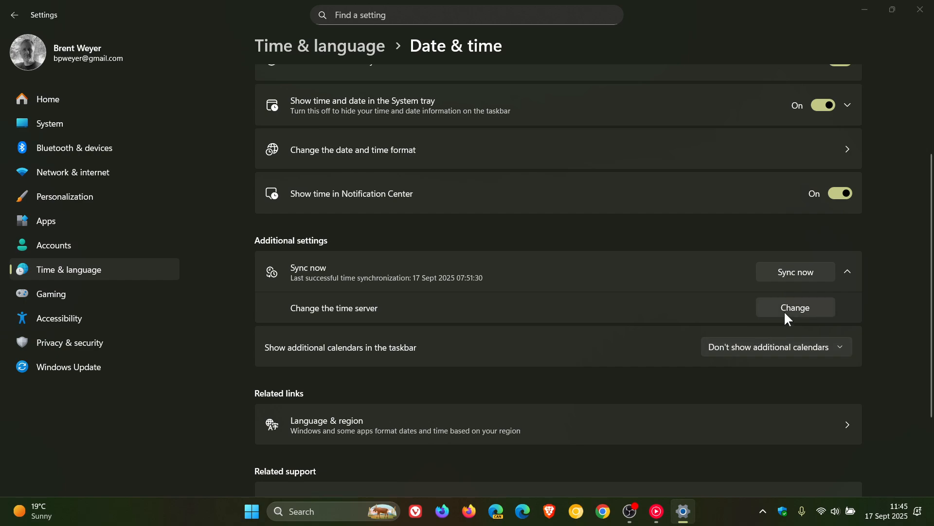
click(795, 307)
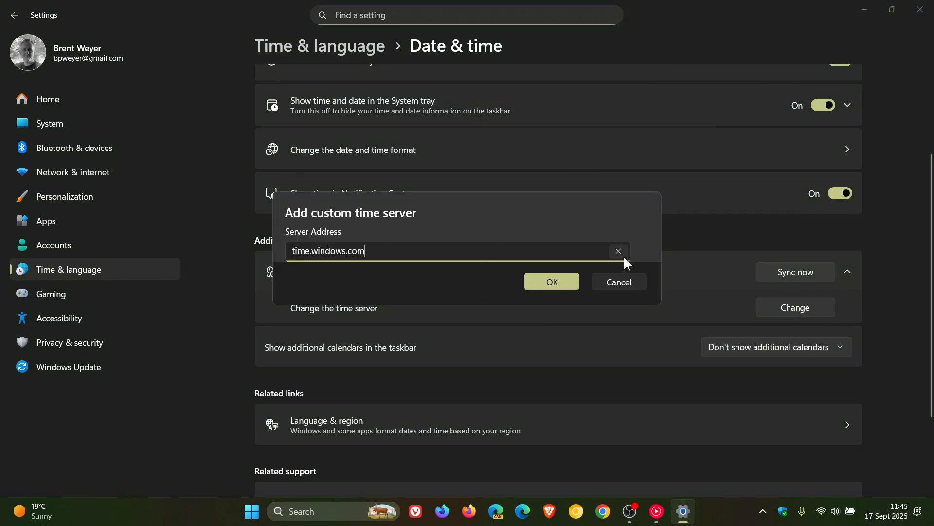
mouse_move(357, 244)
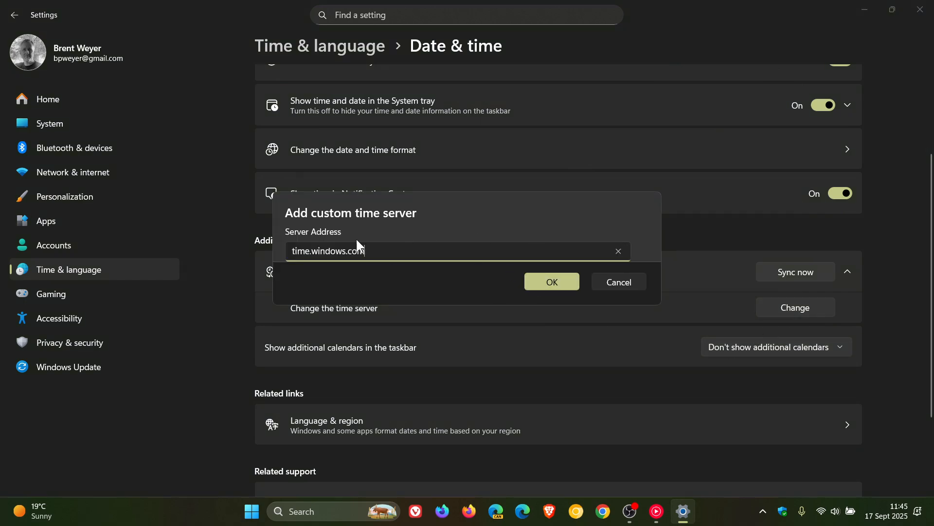
click(550, 281)
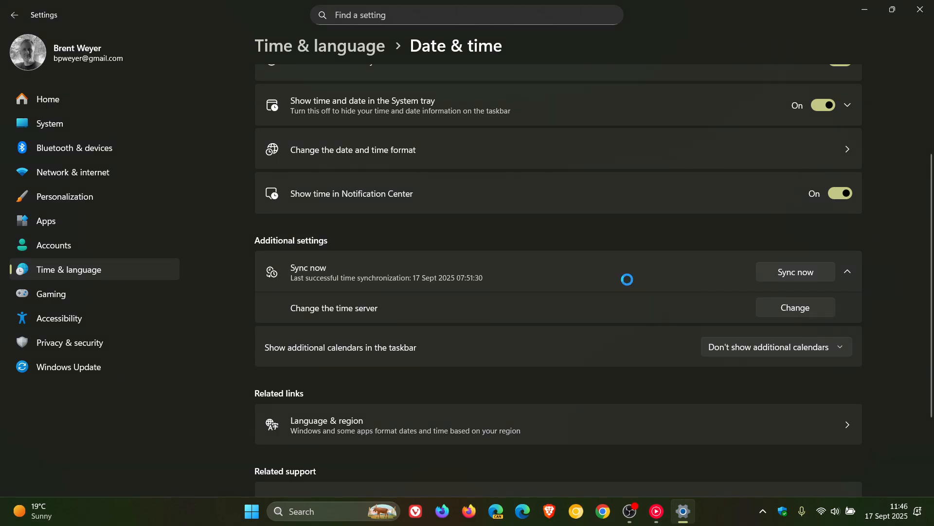
click(794, 272)
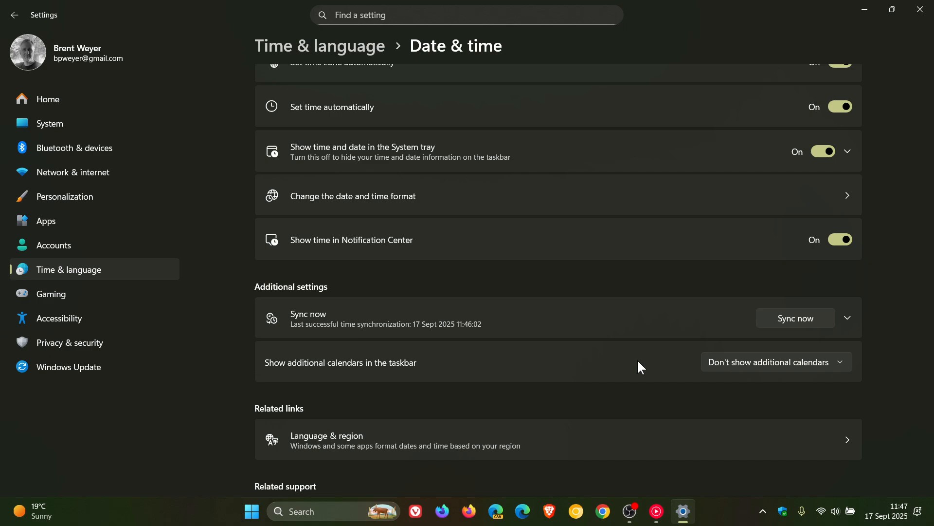
mouse_move(585, 202)
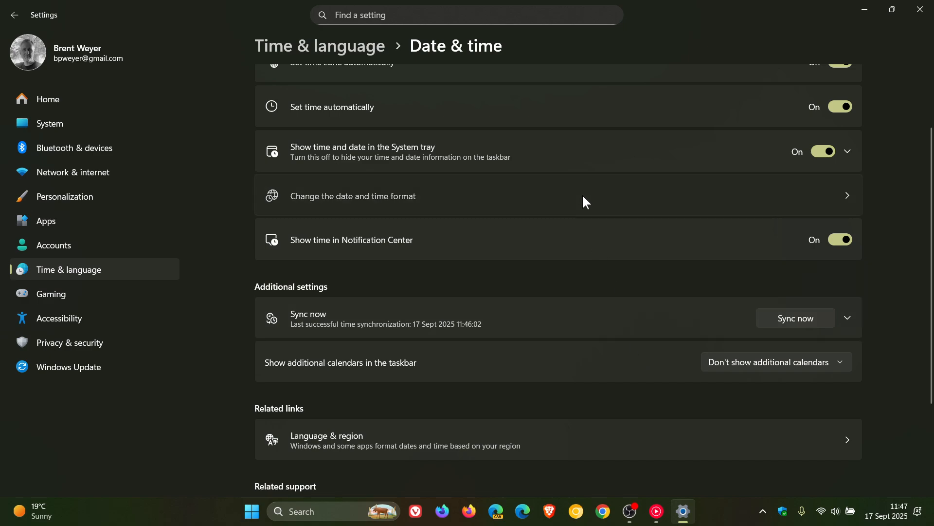
click(353, 196)
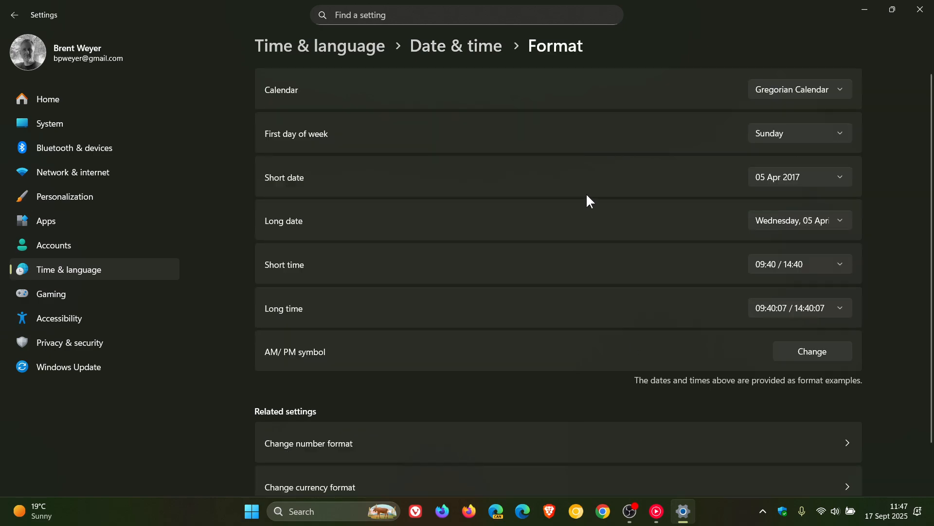
scroll(down, 3)
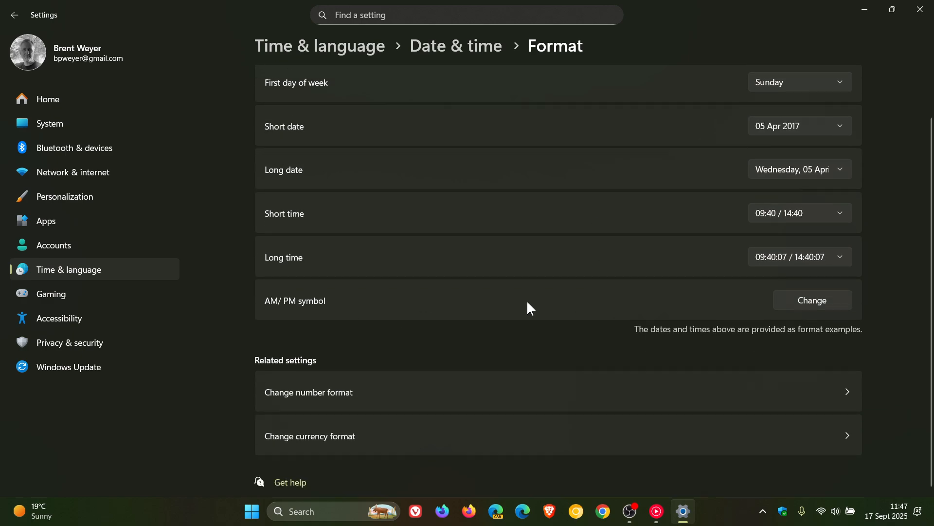
click(811, 300)
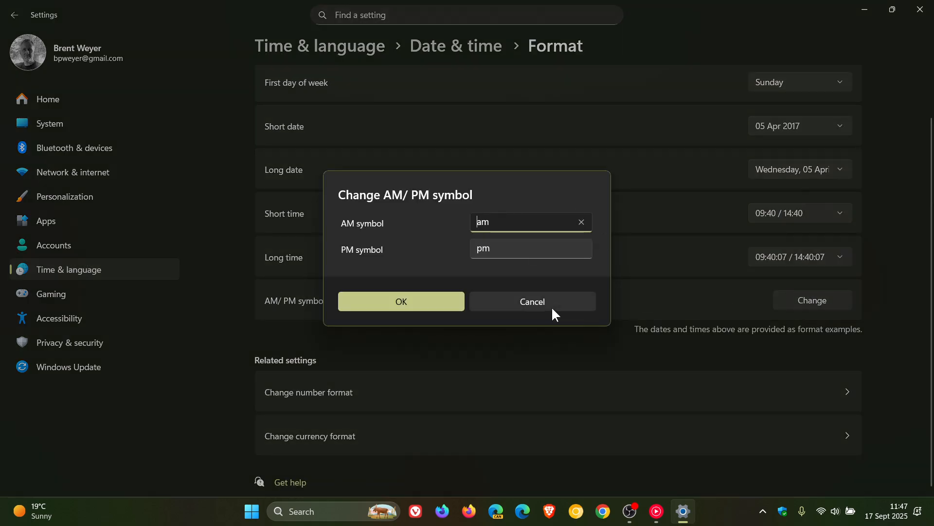
click(532, 301)
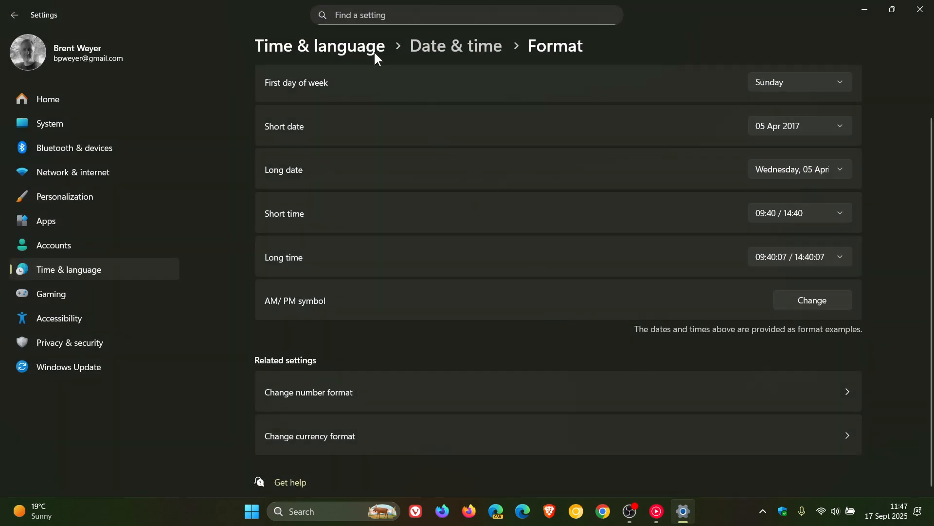
Return to Time & language and scroll down to the Additional settings options
click(320, 46)
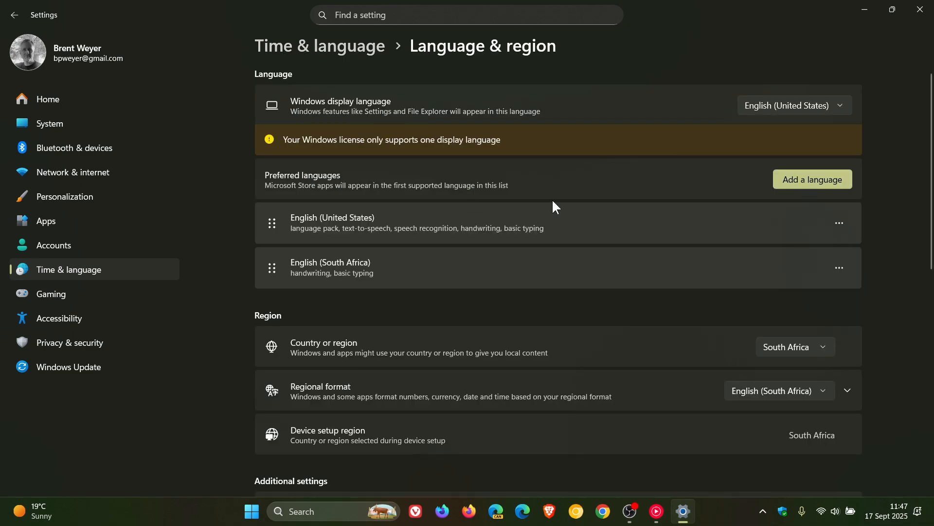
scroll(down, 3)
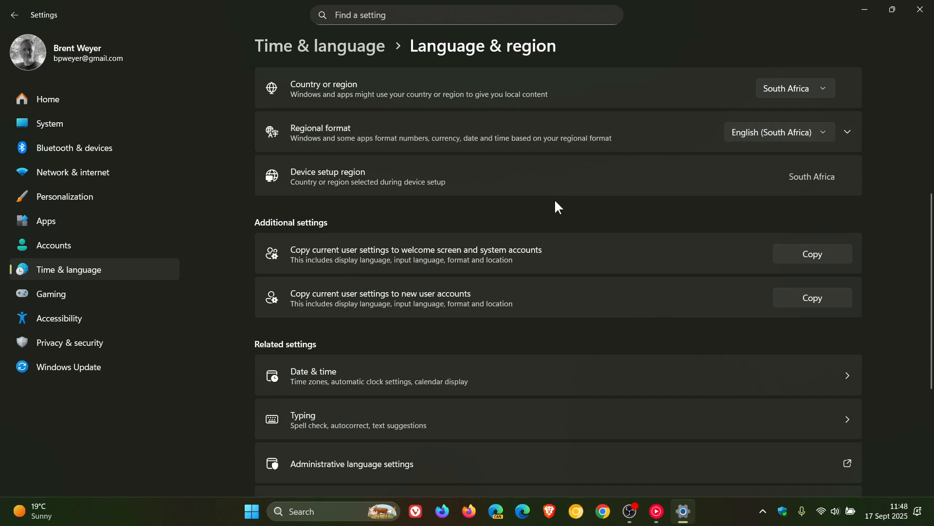
mouse_move(587, 292)
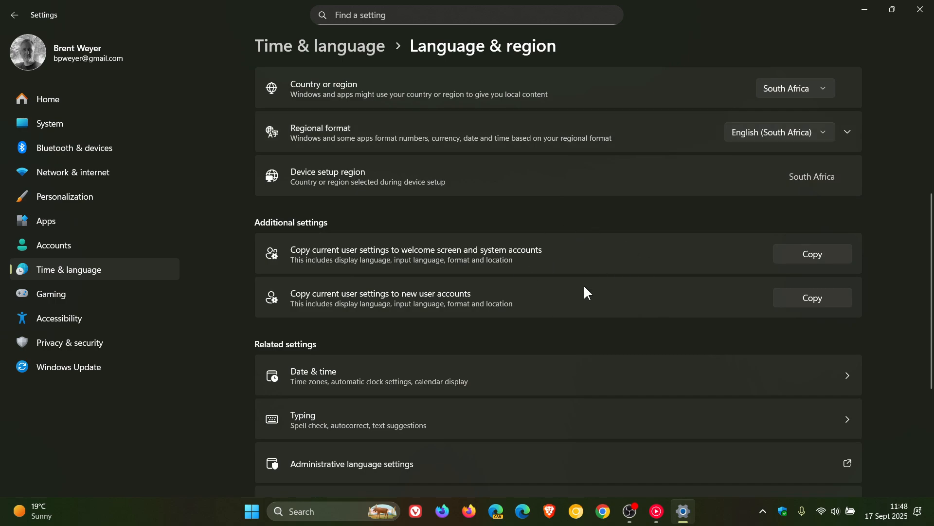
mouse_move(616, 266)
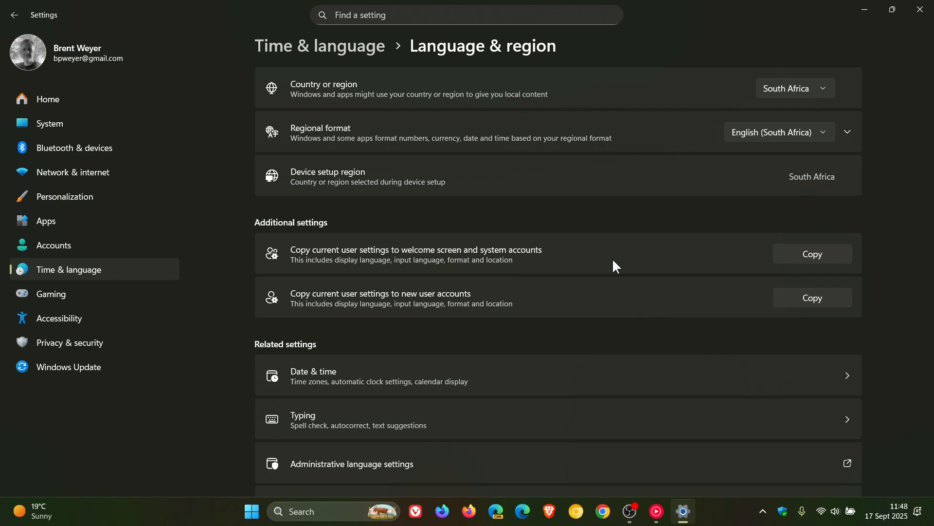
mouse_move(389, 261)
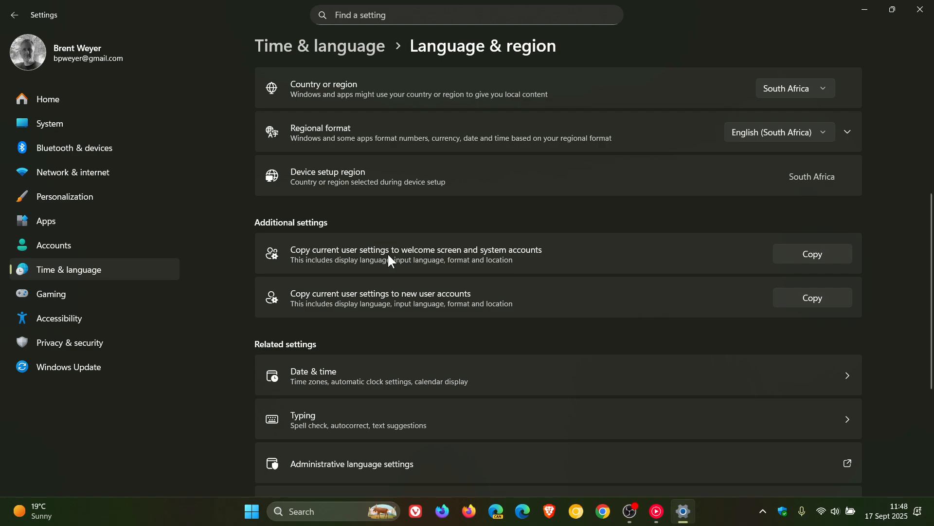
mouse_move(438, 265)
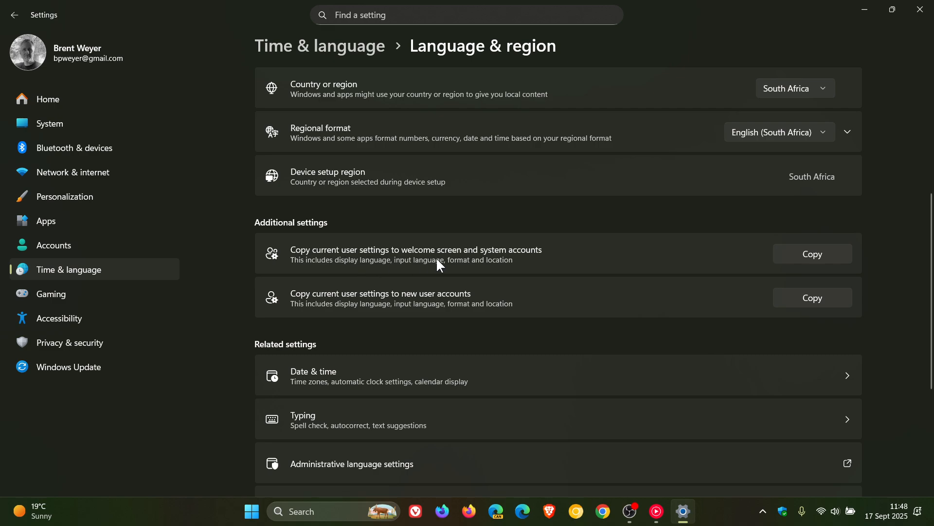
mouse_move(355, 310)
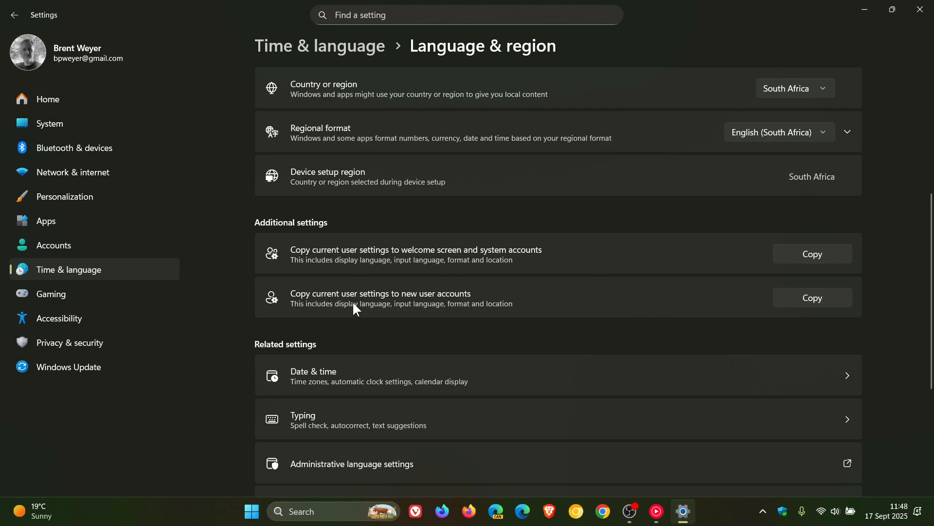
mouse_move(415, 309)
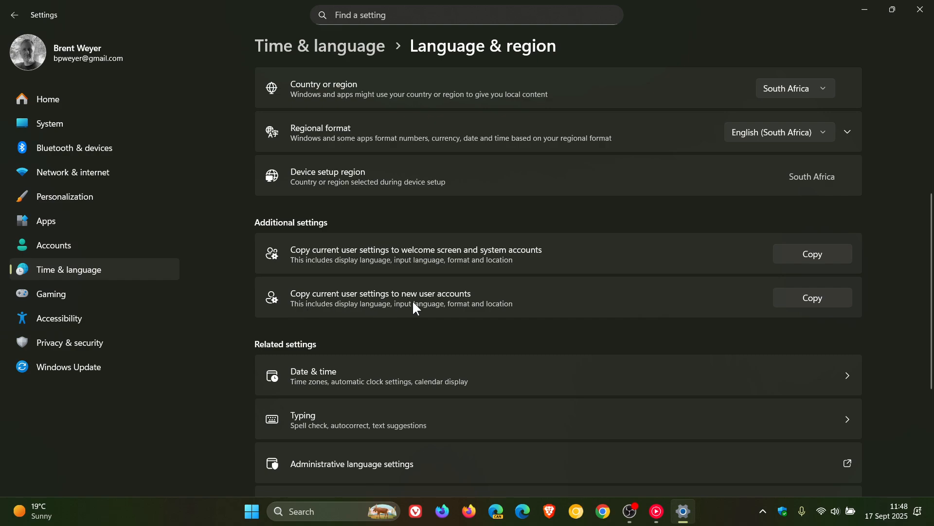
mouse_move(639, 232)
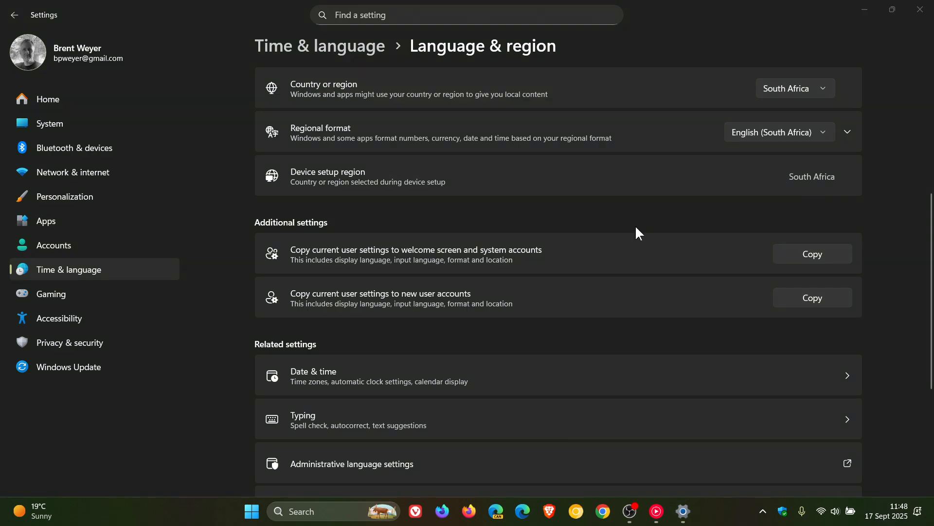
mouse_move(654, 247)
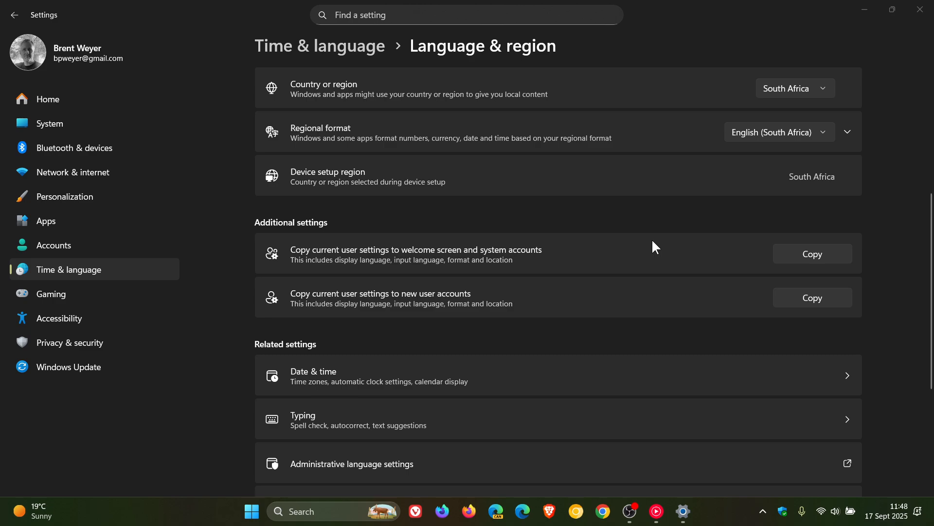
mouse_move(331, 53)
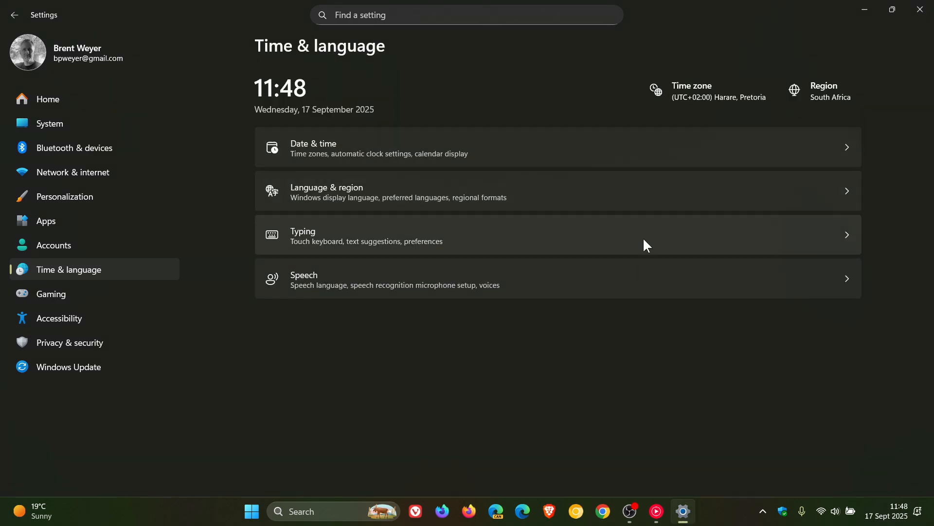
mouse_move(687, 395)
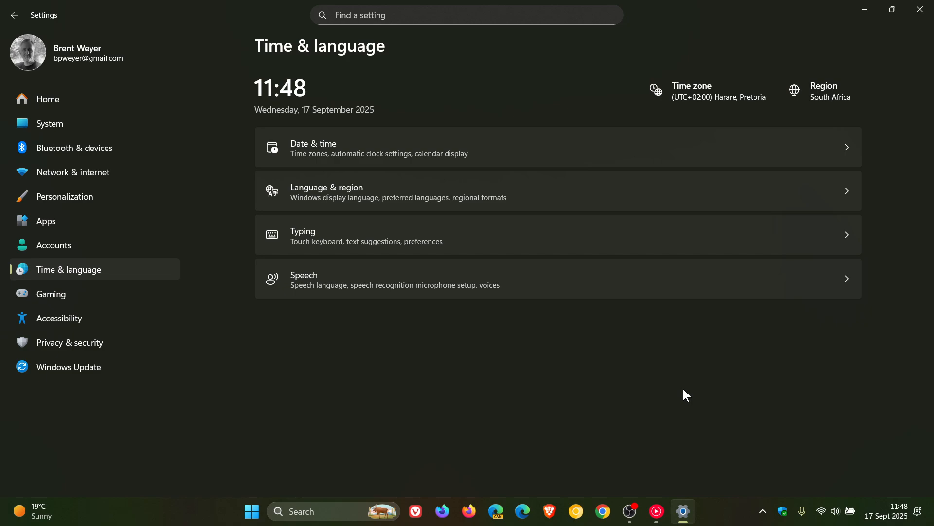
mouse_move(680, 393)
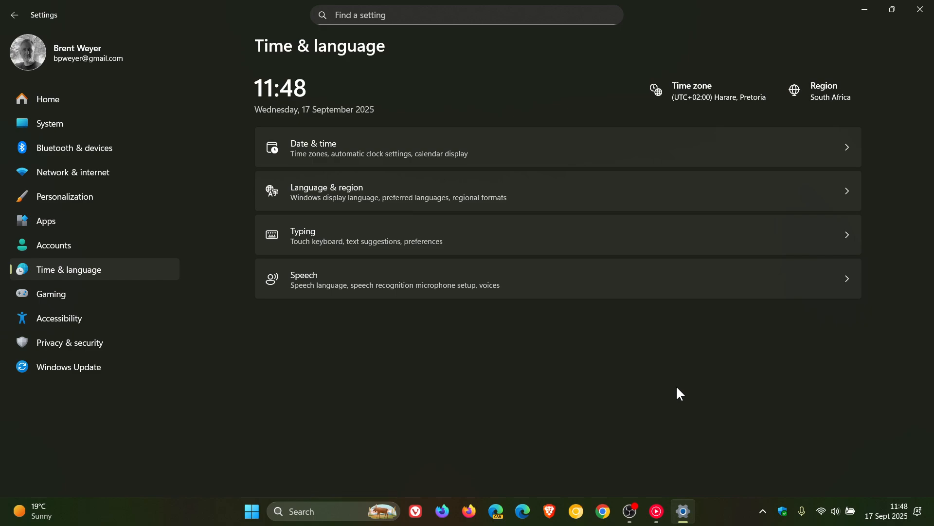
mouse_move(861, 137)
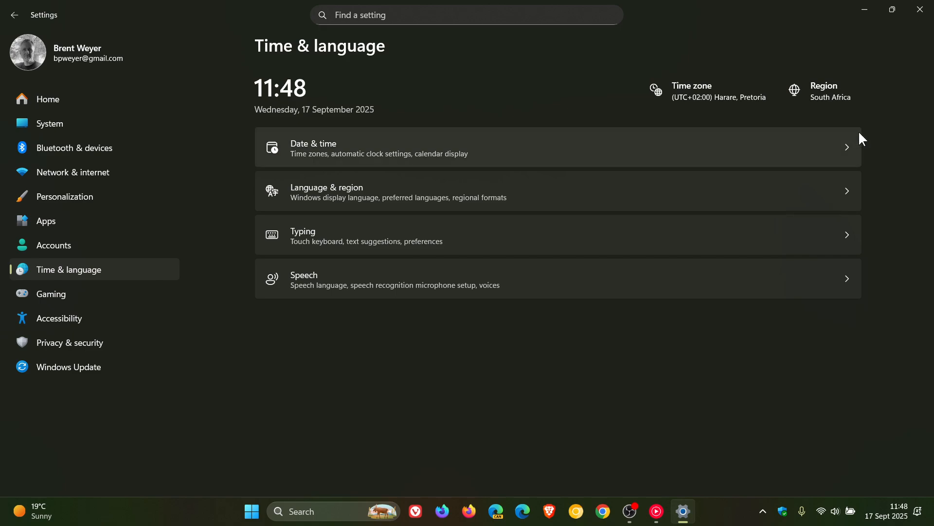
Show the calendar with the Vancouver and Sydney clocks, then dismiss it
click(888, 516)
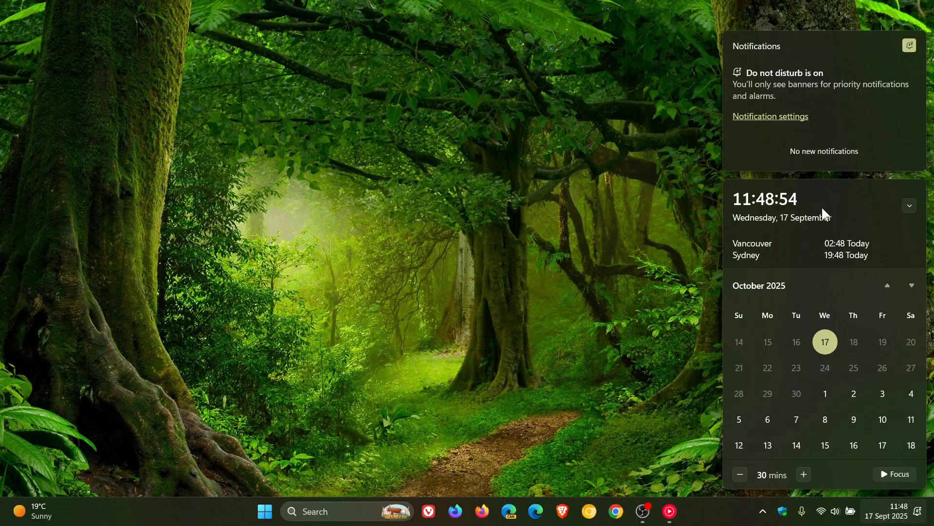
mouse_move(659, 309)
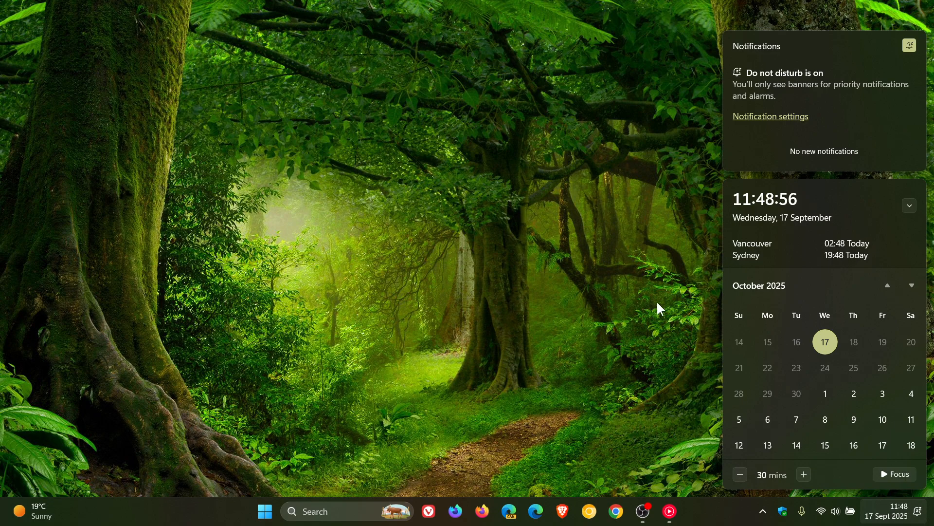
click(575, 232)
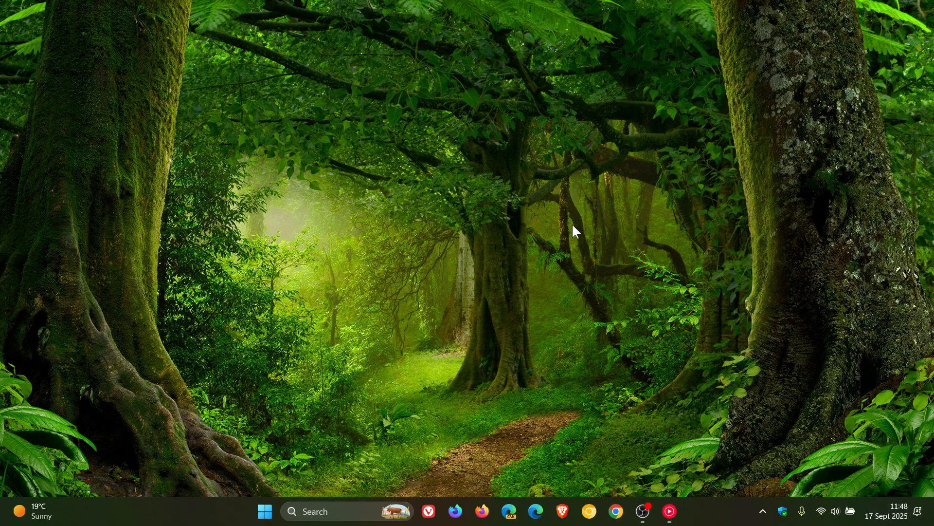